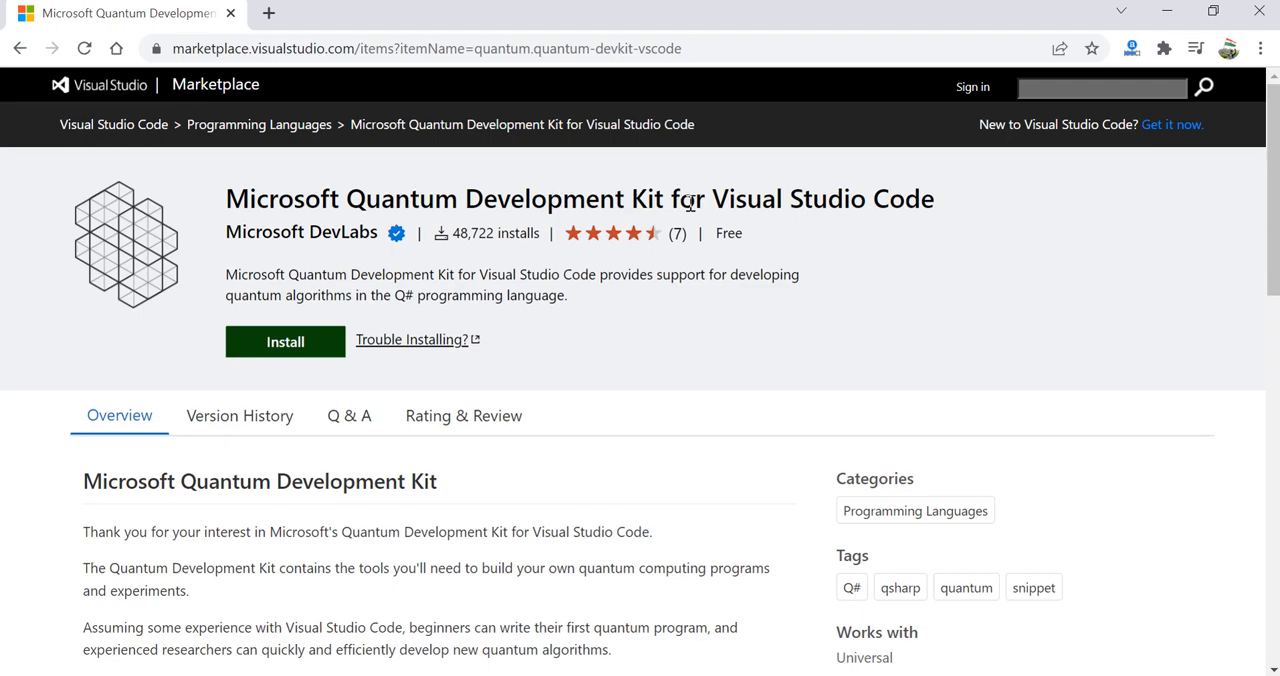
mouse_move(906, 248)
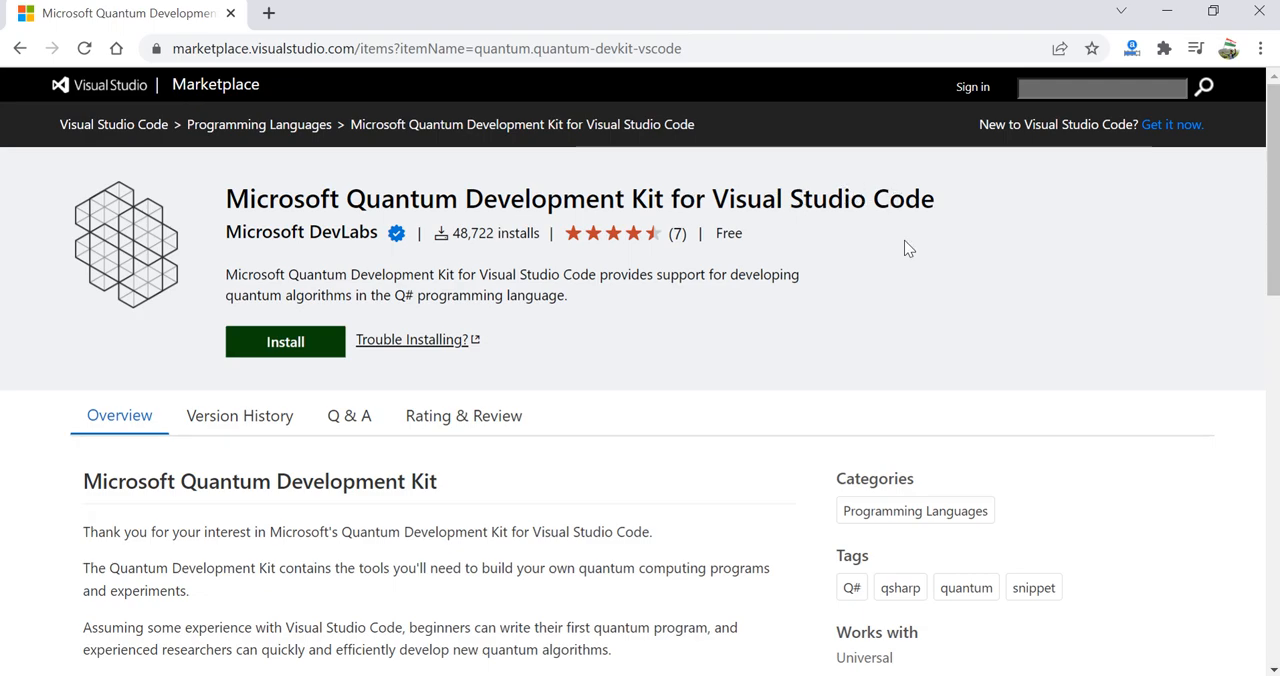
mouse_move(908, 266)
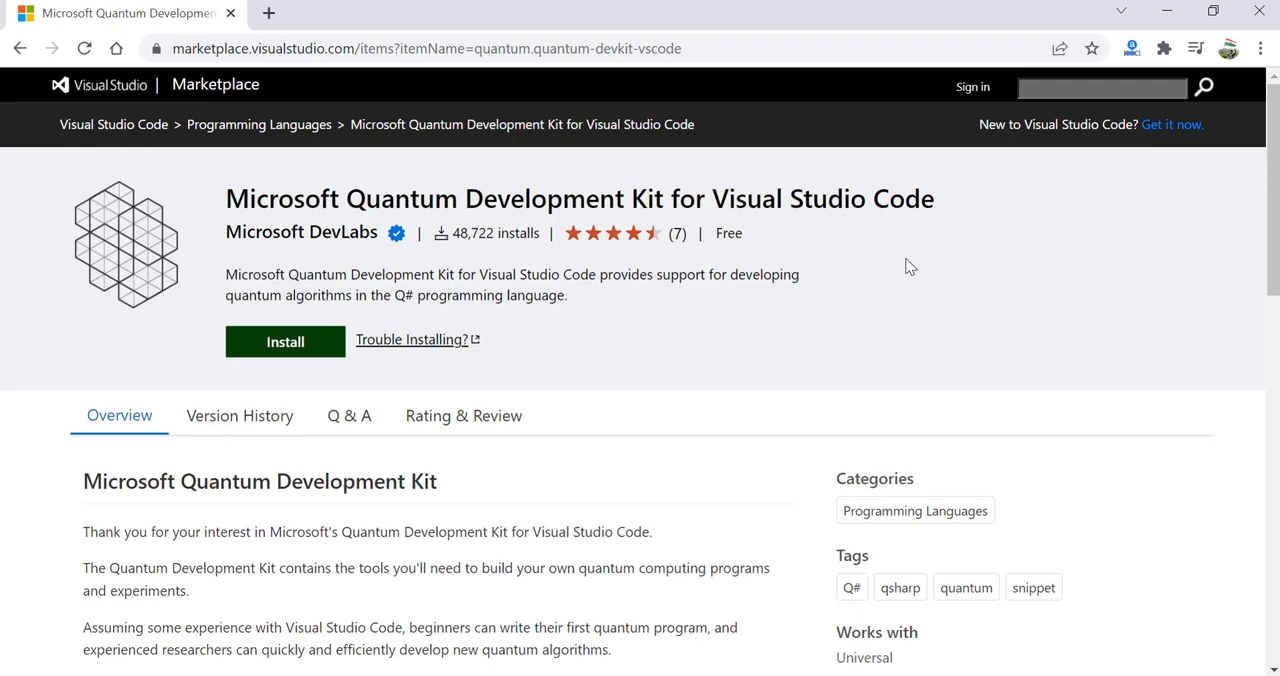
mouse_move(570, 368)
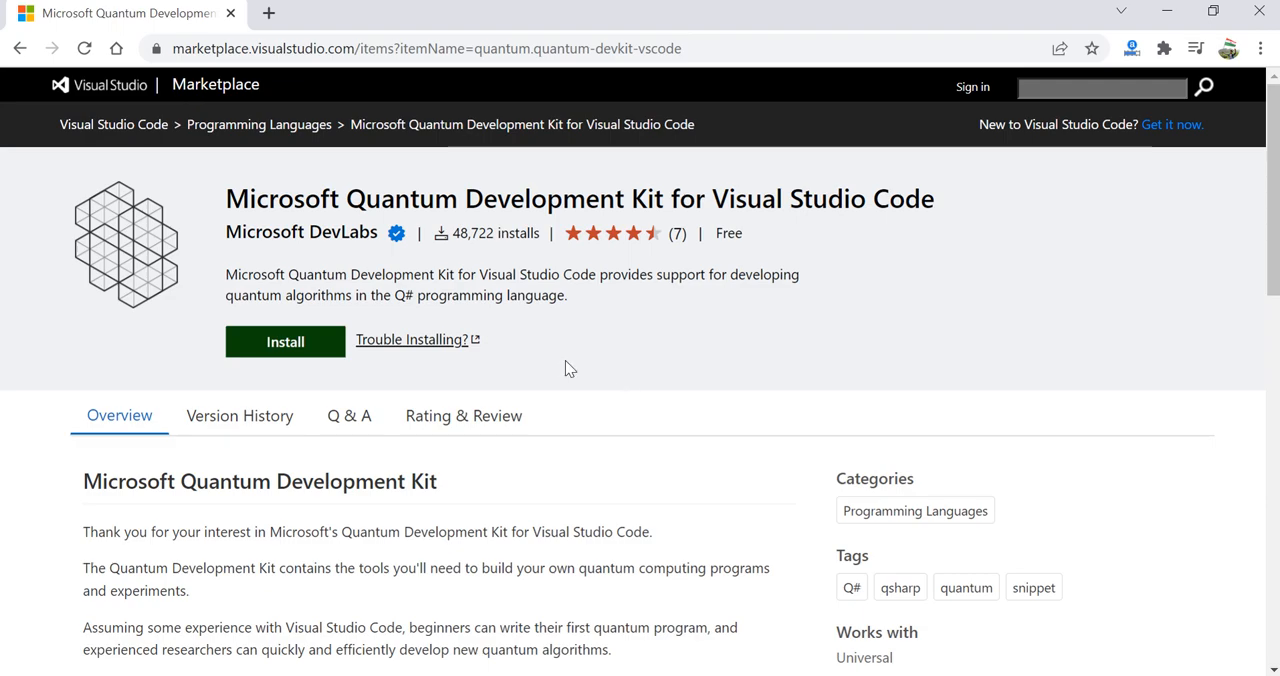
mouse_move(368, 208)
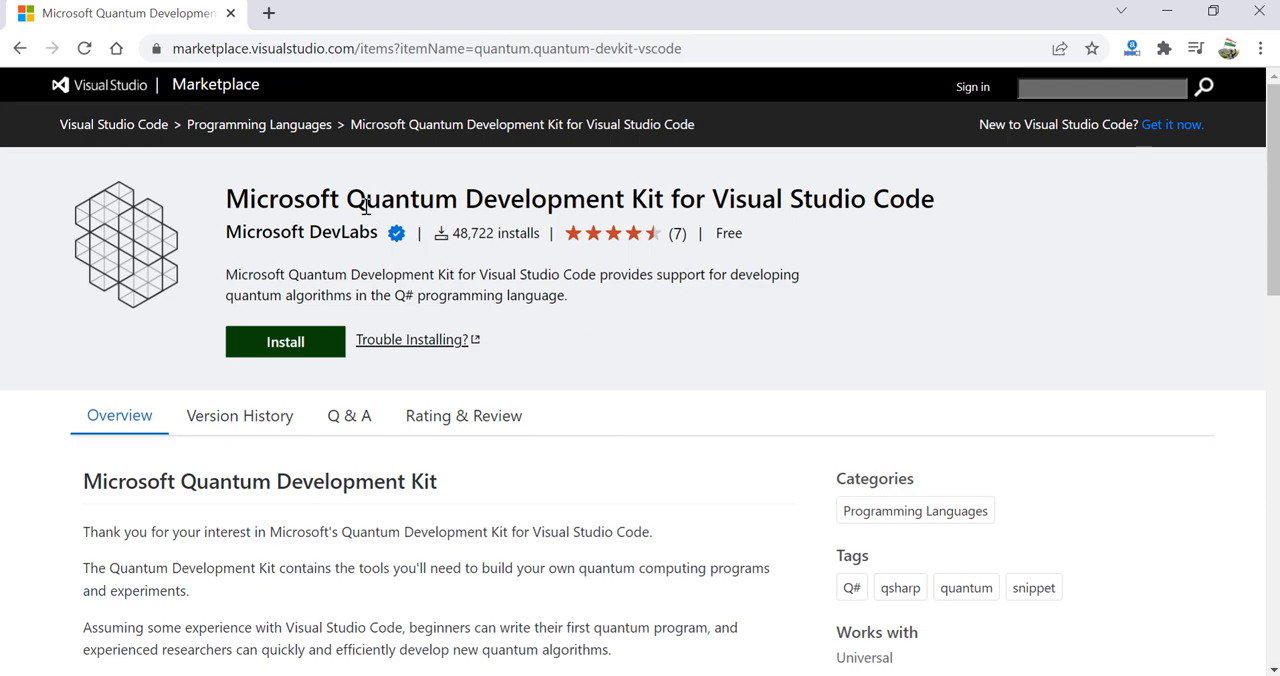
mouse_move(584, 204)
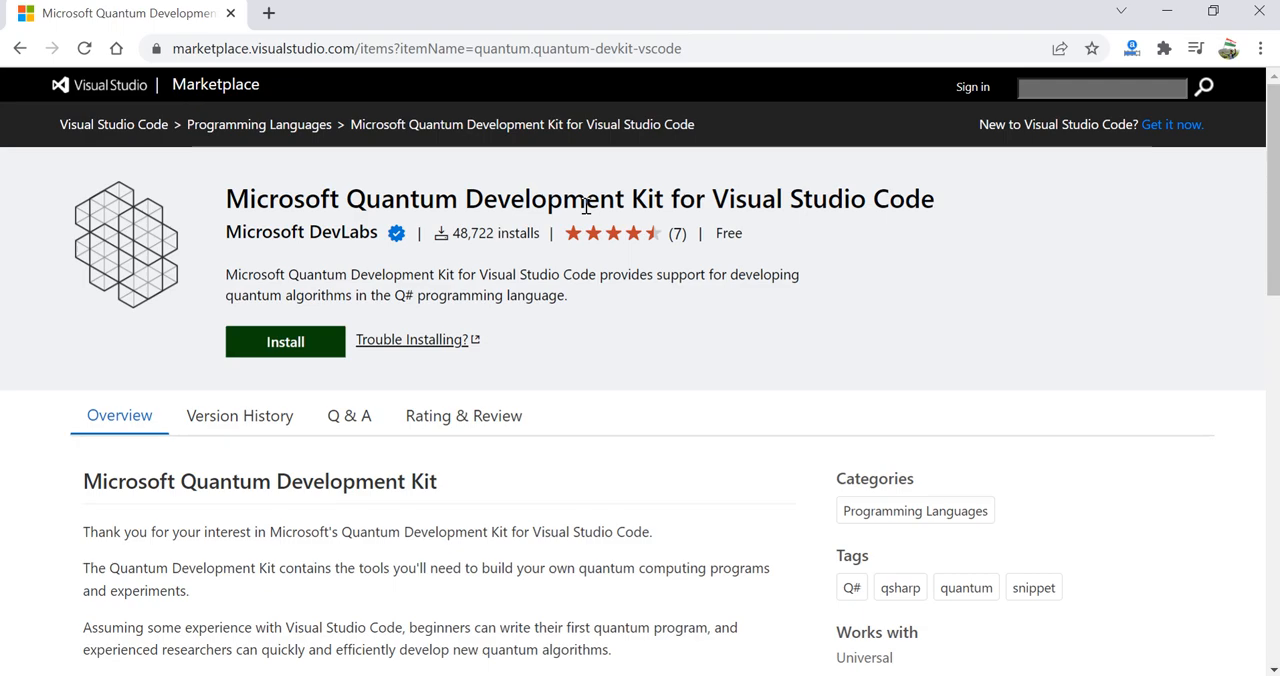
mouse_move(678, 74)
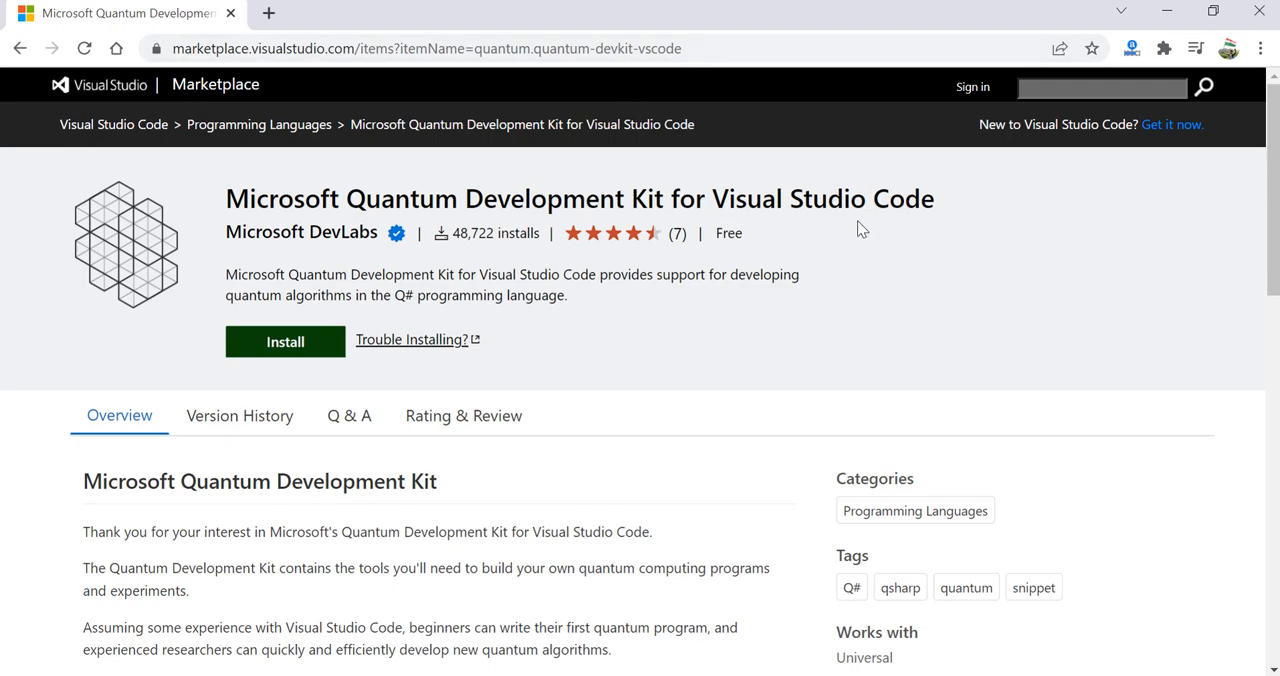
mouse_move(472, 130)
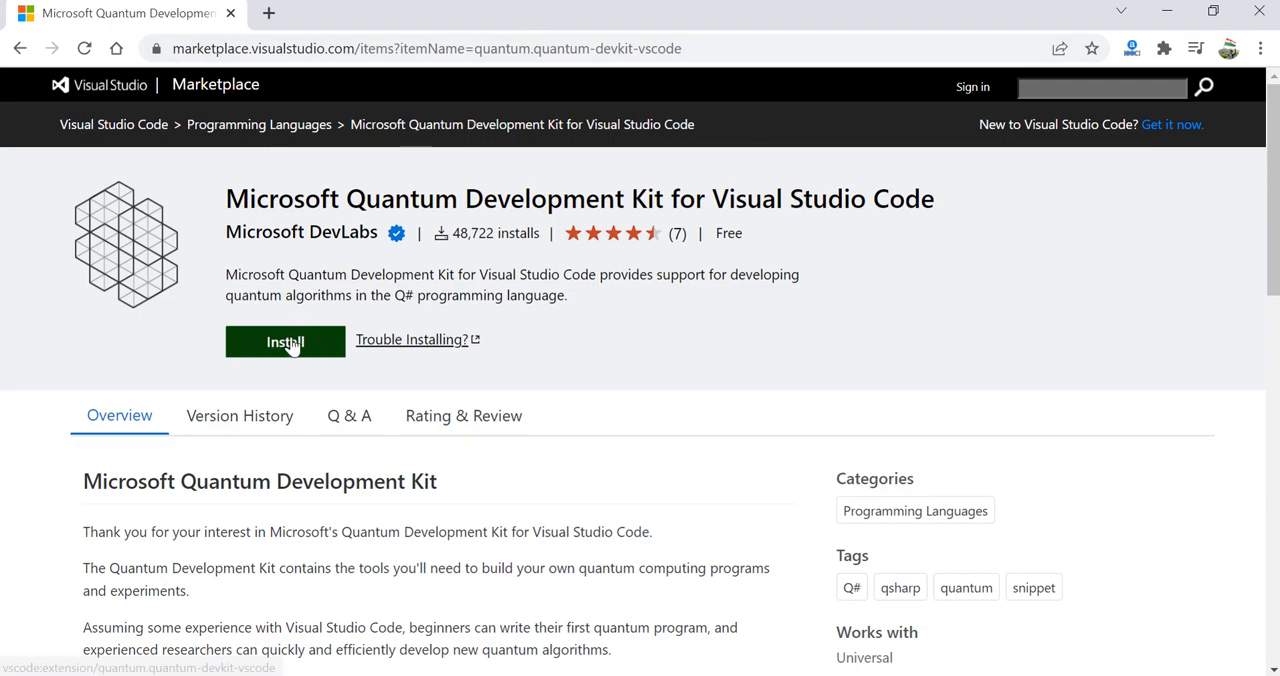
Step: Install the Quantum Development Kit from the Marketplace and let Chrome launch Visual Studio Code
left_click(284, 340)
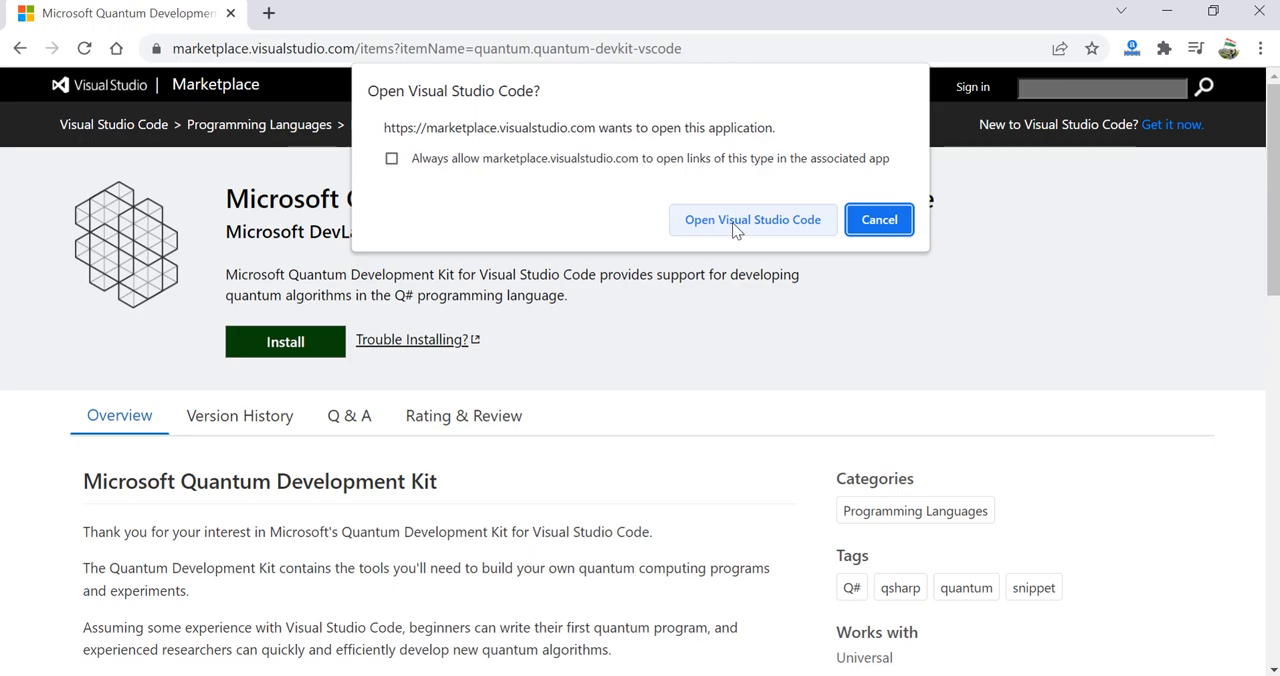
left_click(878, 220)
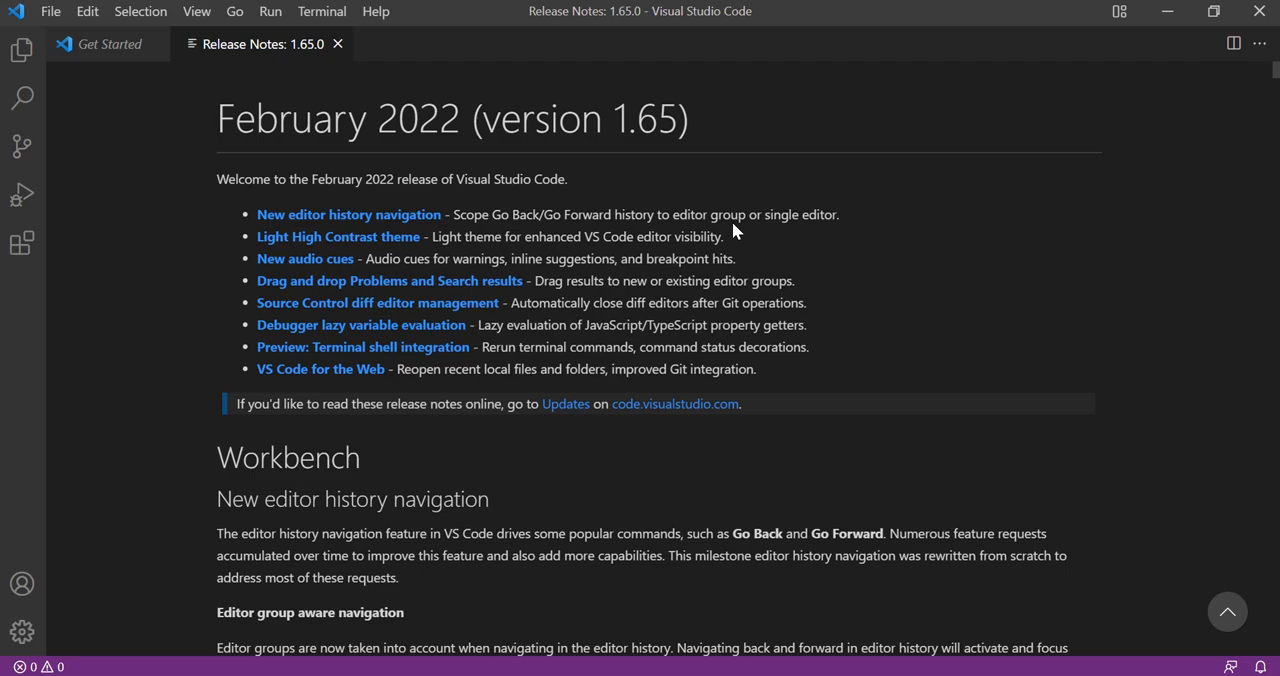
mouse_move(770, 264)
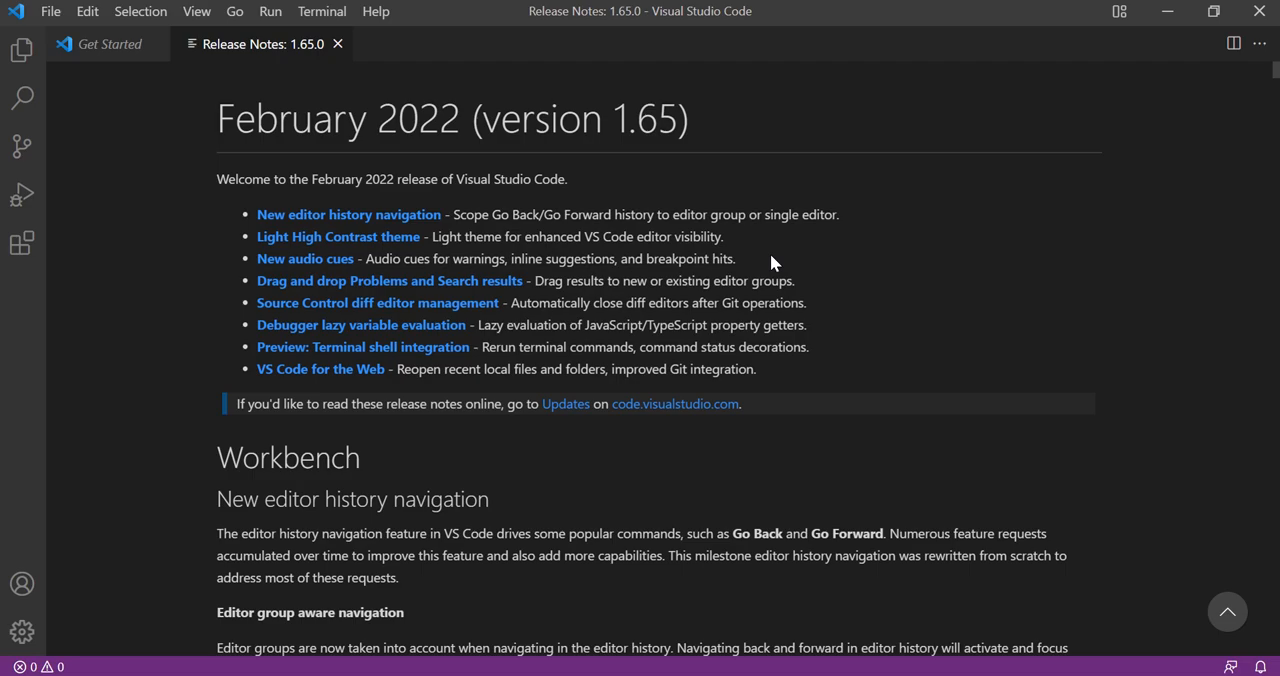
Step: Skim the February 2022 release notes and bring up the Search sidebar
scroll("down", 3)
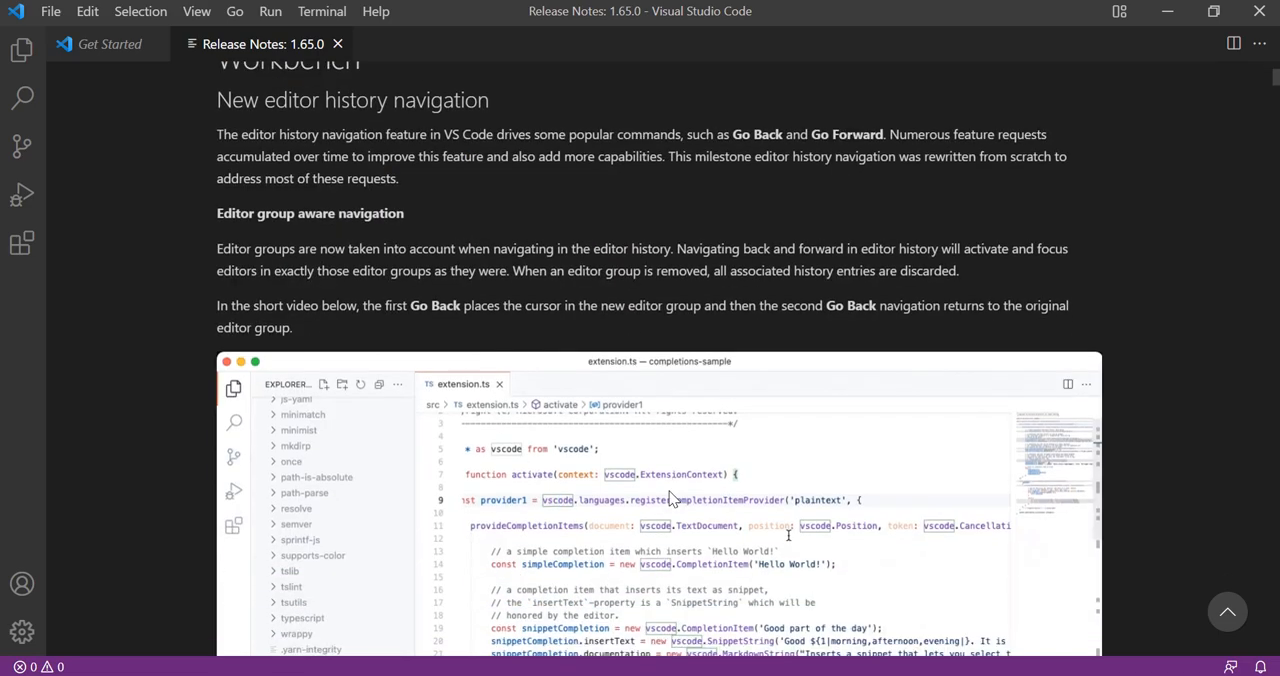
scroll("down", 3)
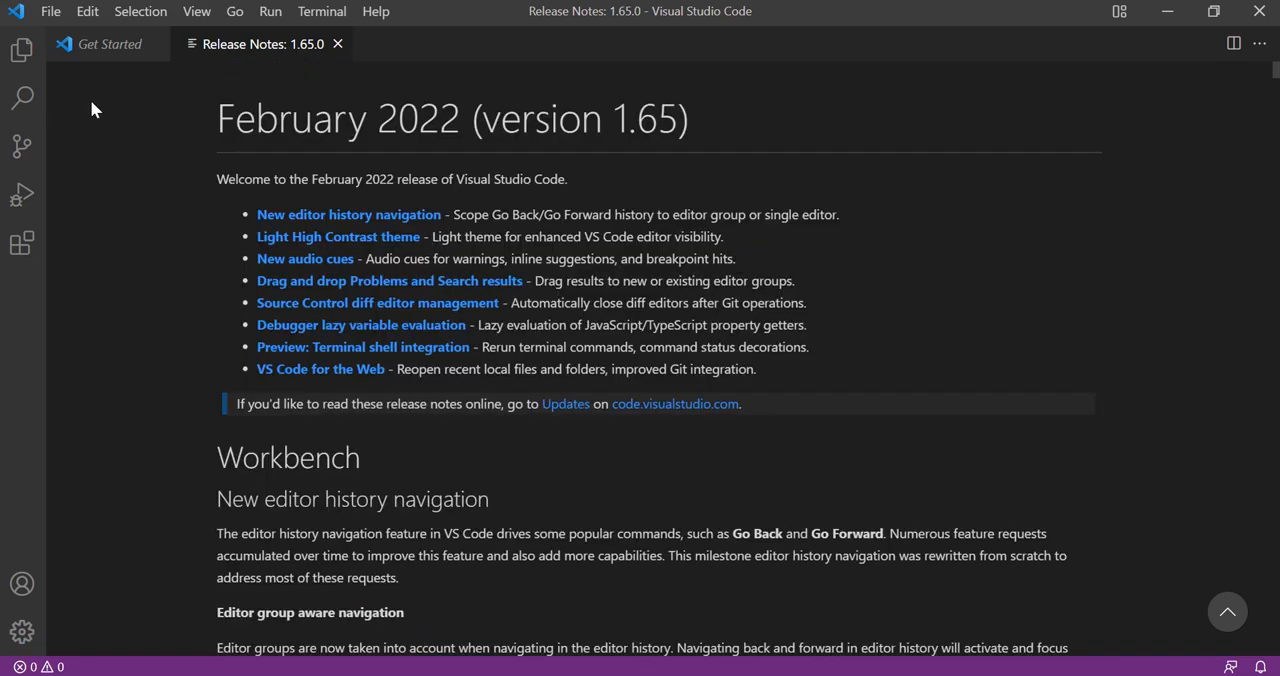
mouse_move(22, 98)
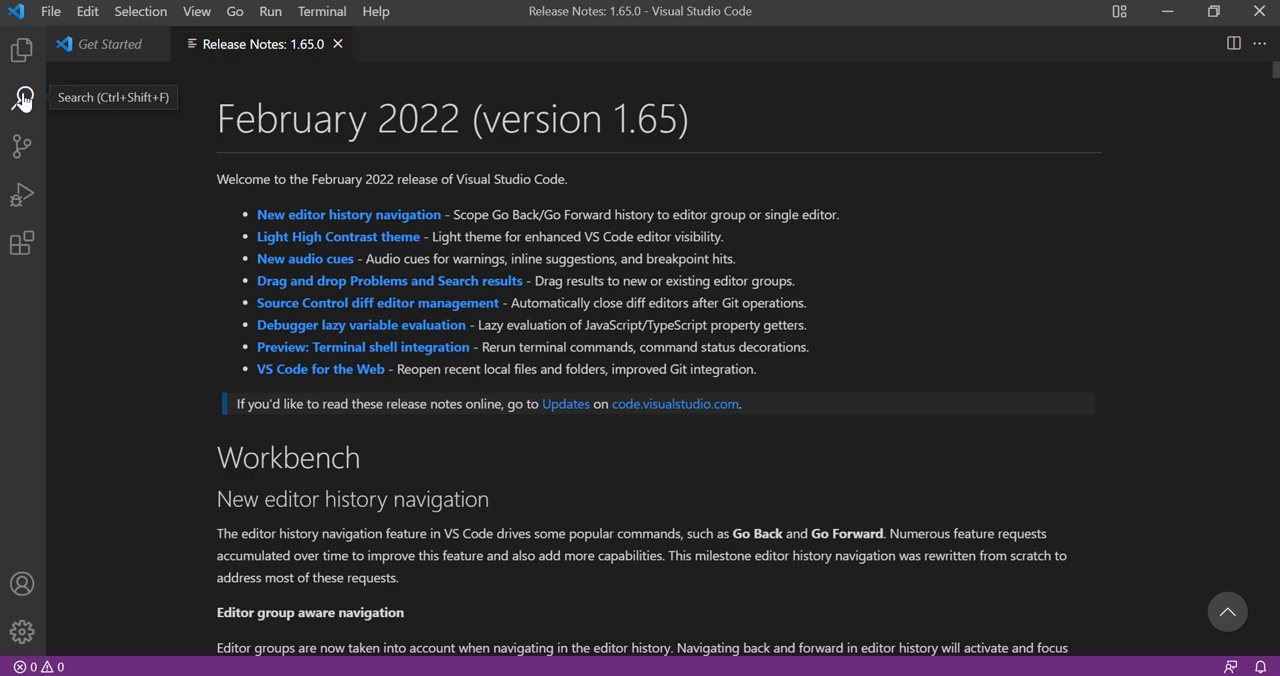
left_click(22, 98)
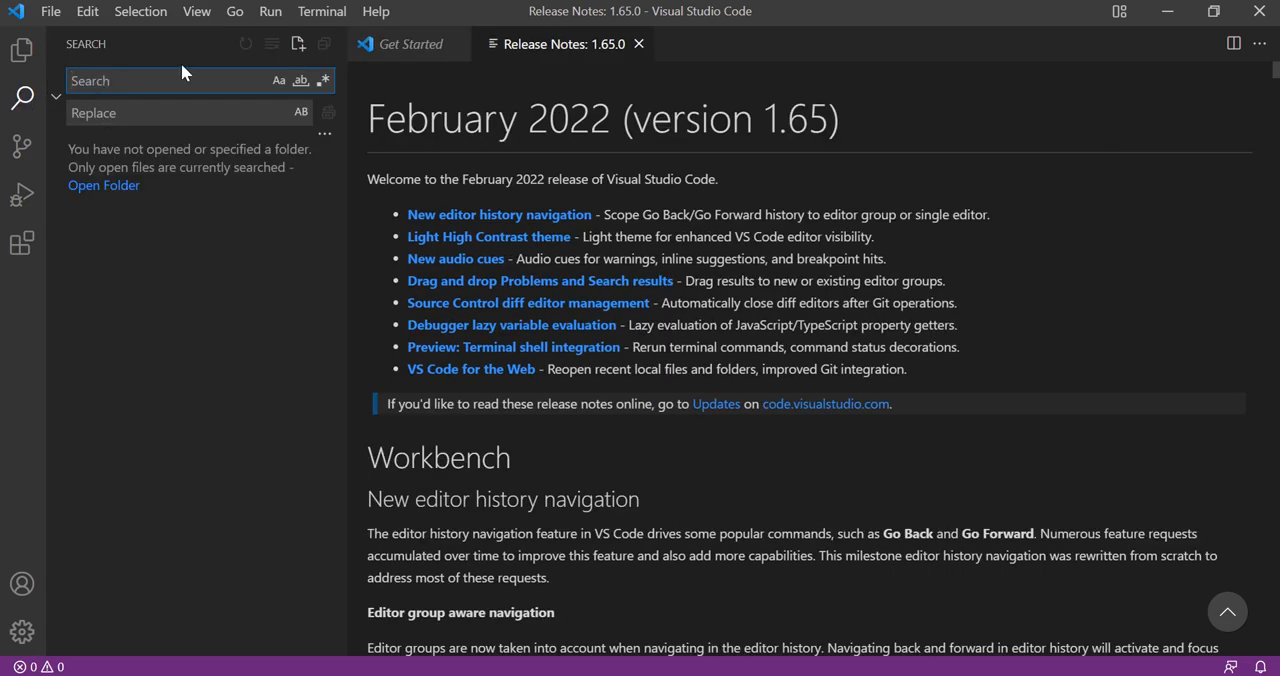
Step: Search 'qdk' to reach the Microsoft Quantum Development Kit page, installed and enabled globally
type("qdk")
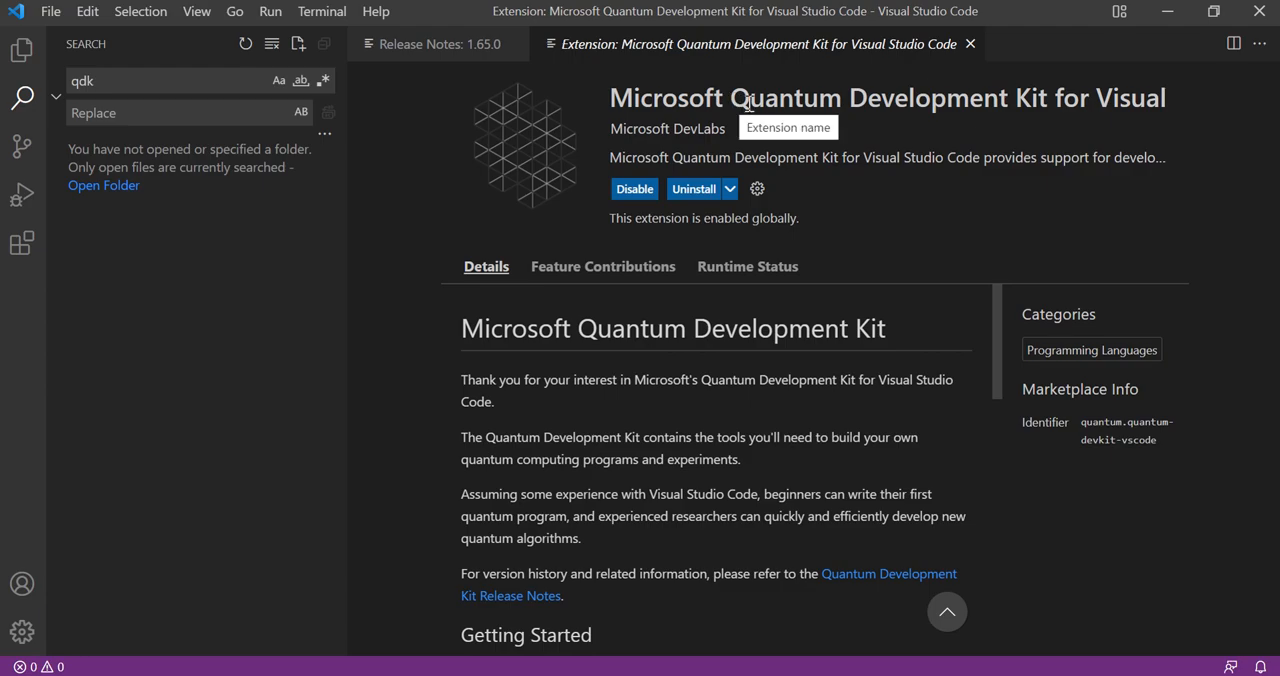
mouse_move(756, 150)
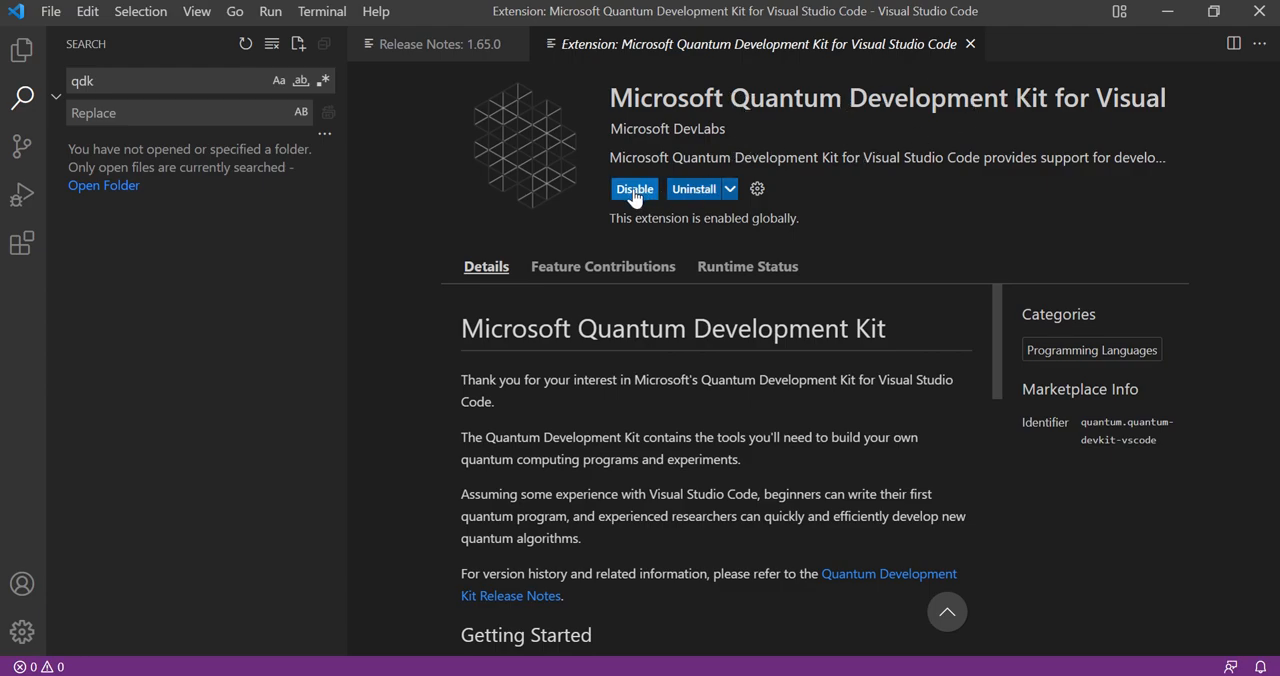
mouse_move(624, 178)
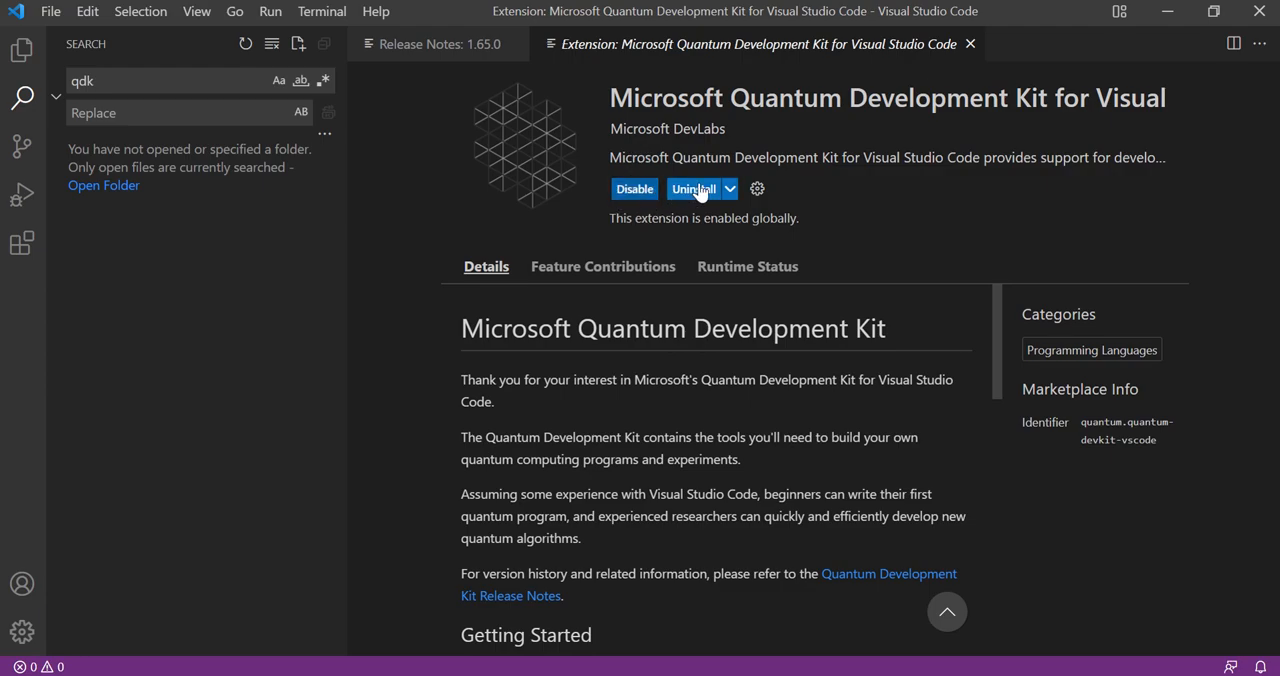
mouse_move(720, 204)
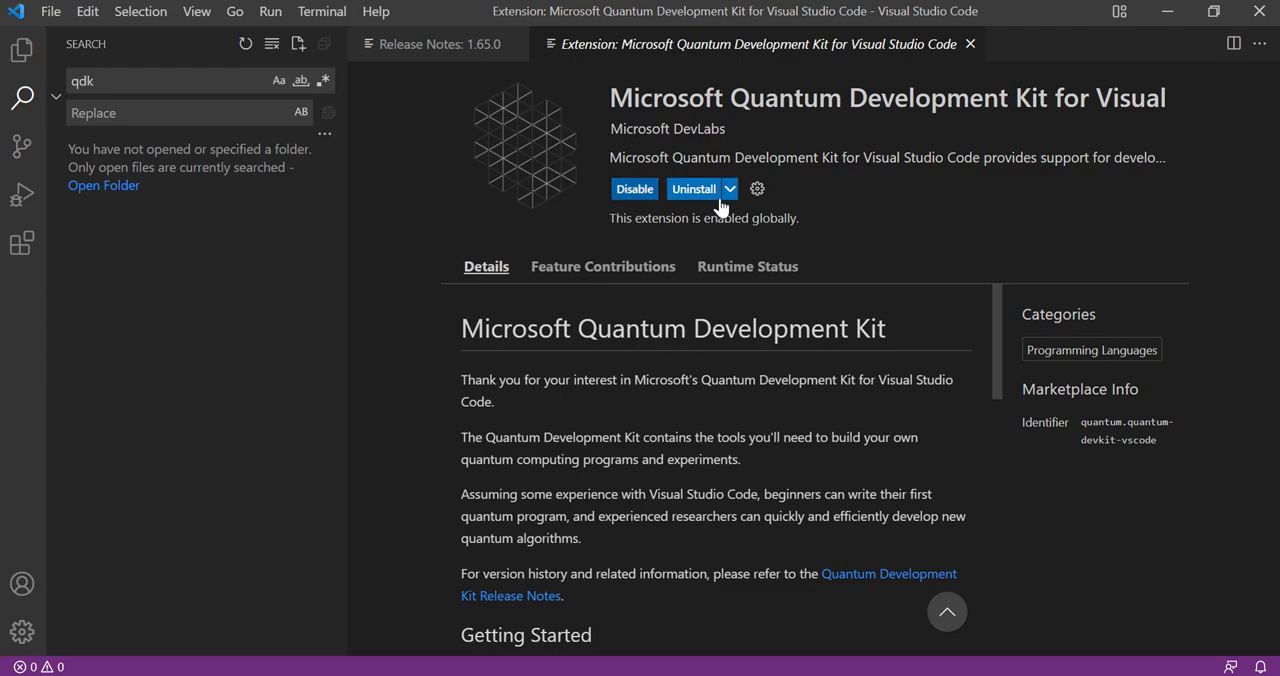
mouse_move(644, 218)
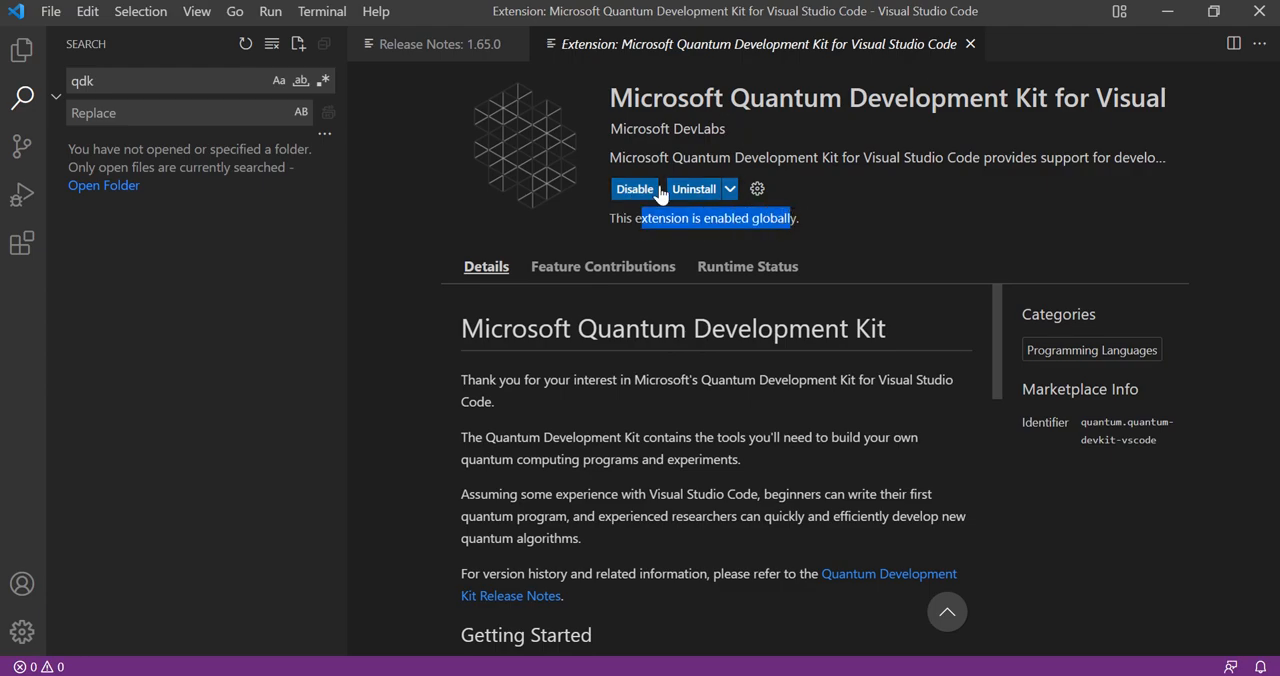
mouse_move(656, 130)
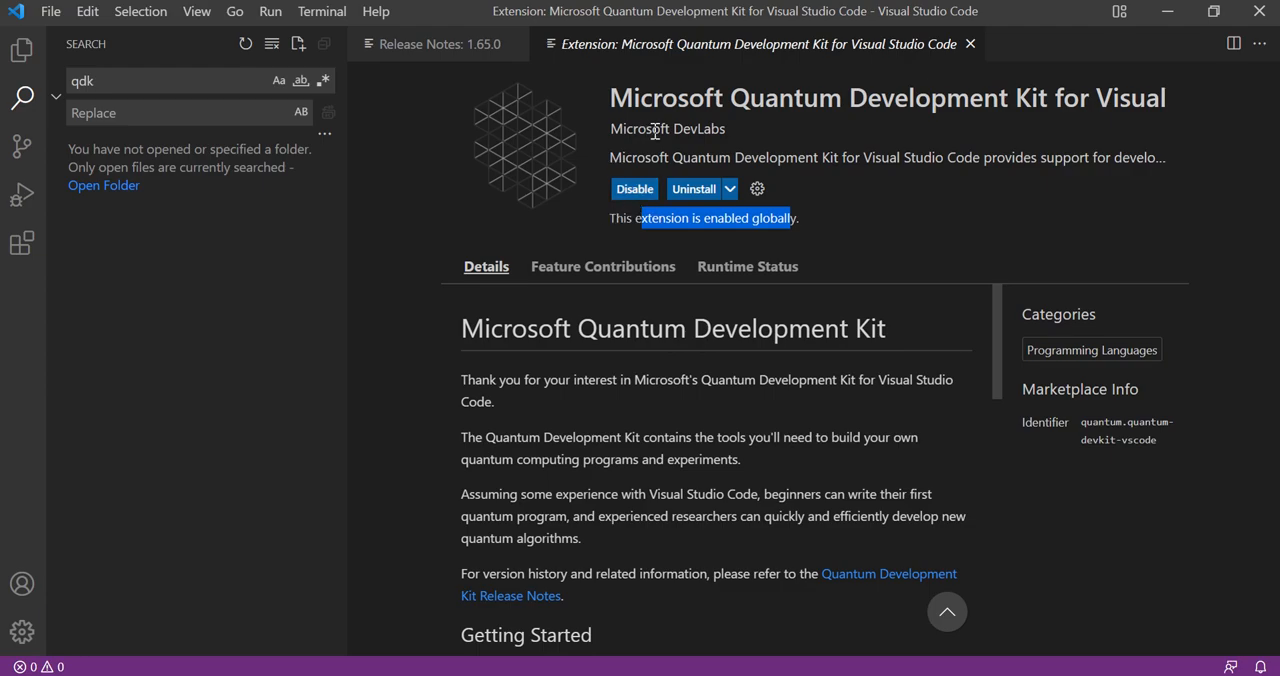